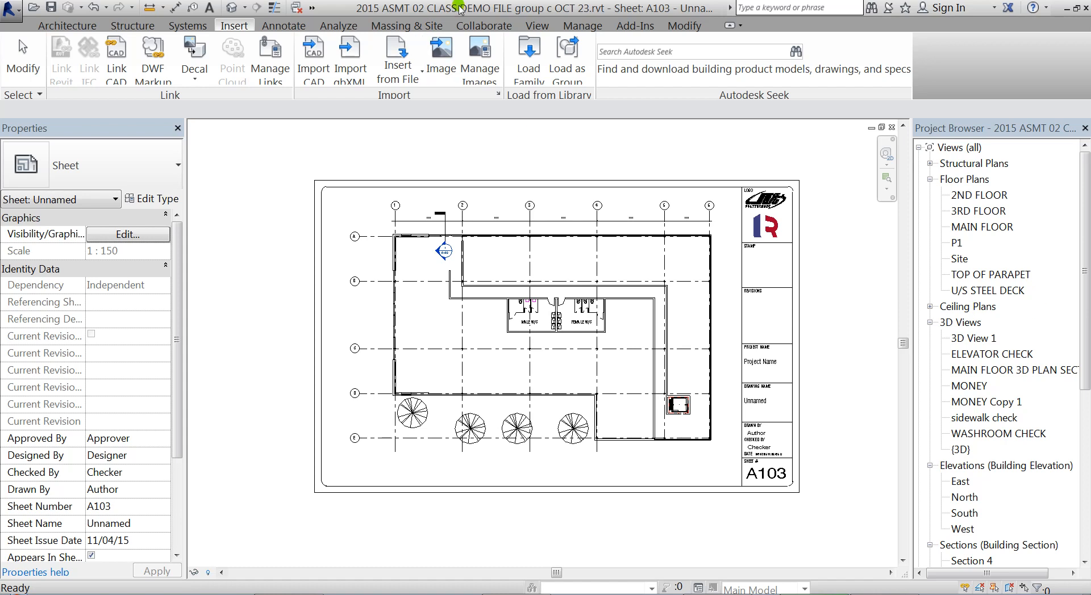
- Create new sheet A102 from the View tab using the 432 X 279 TR TITLEBLOCK titleblock
left_click(535, 25)
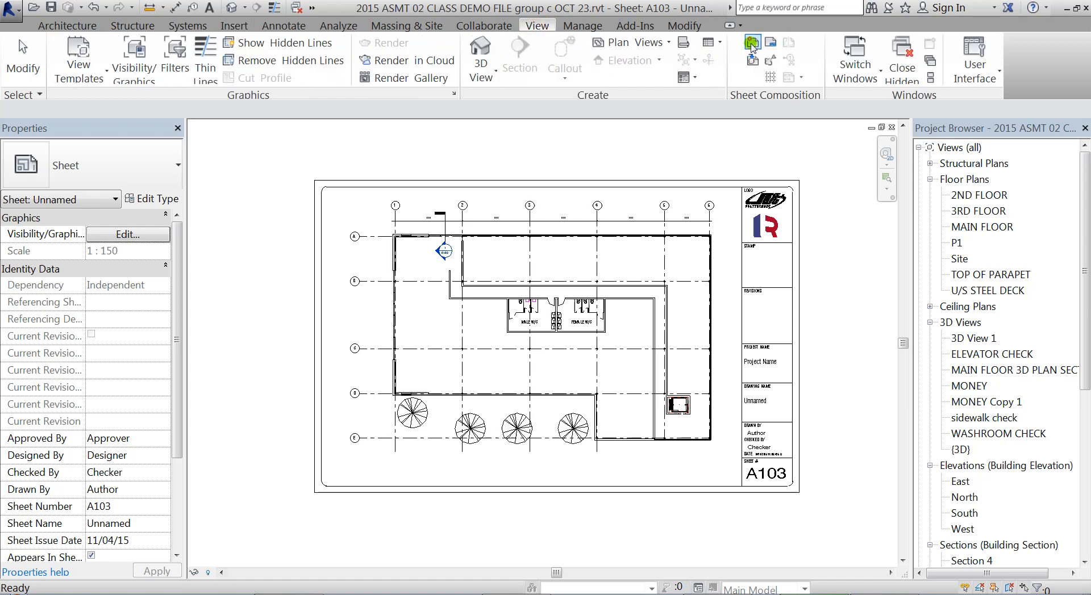
left_click(752, 43)
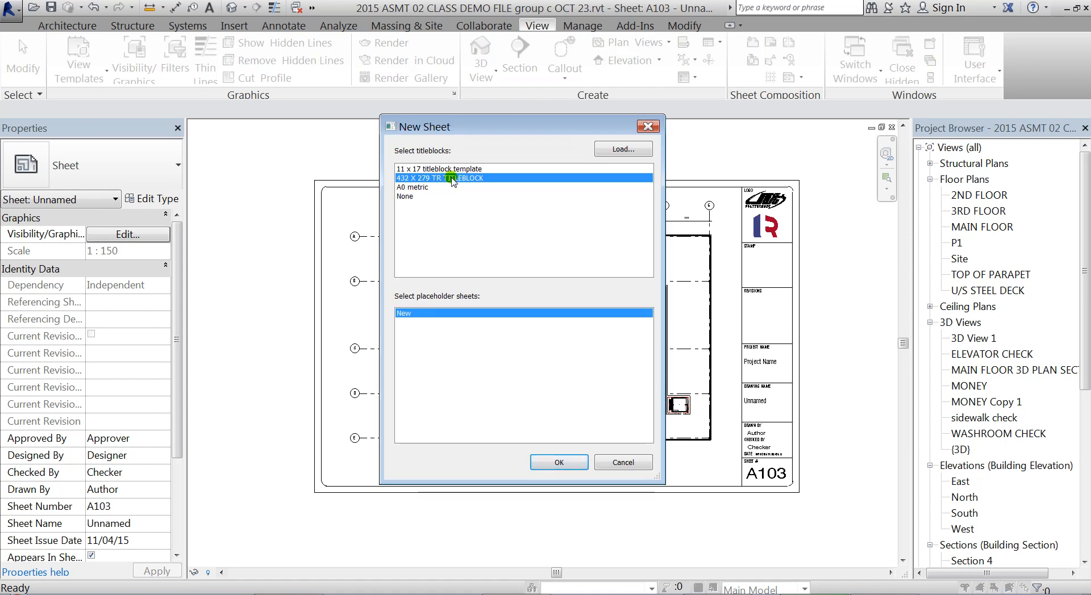
left_click(558, 463)
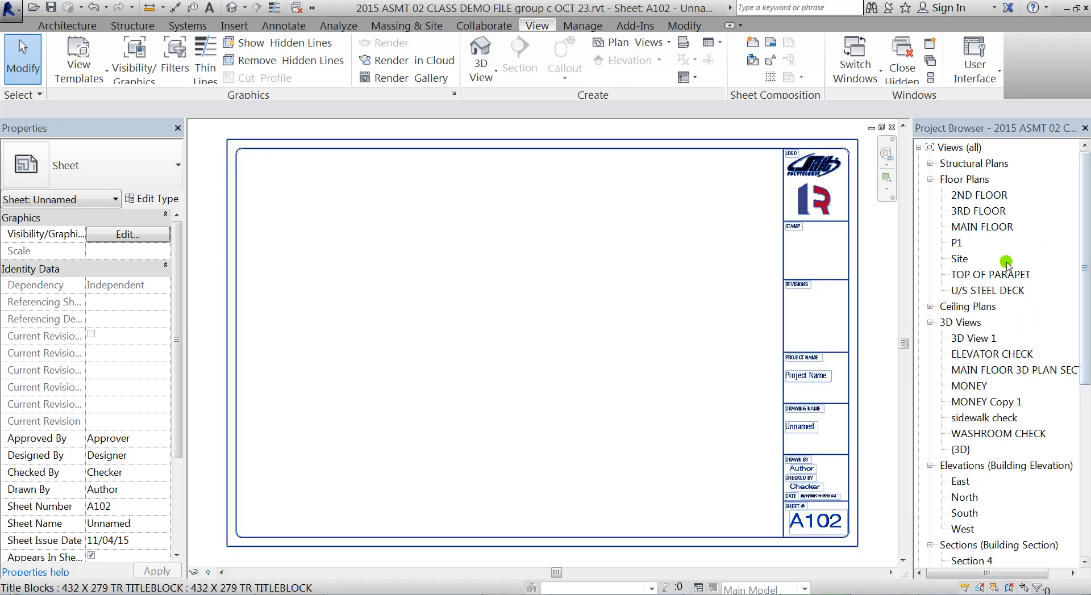
mouse_move(983, 223)
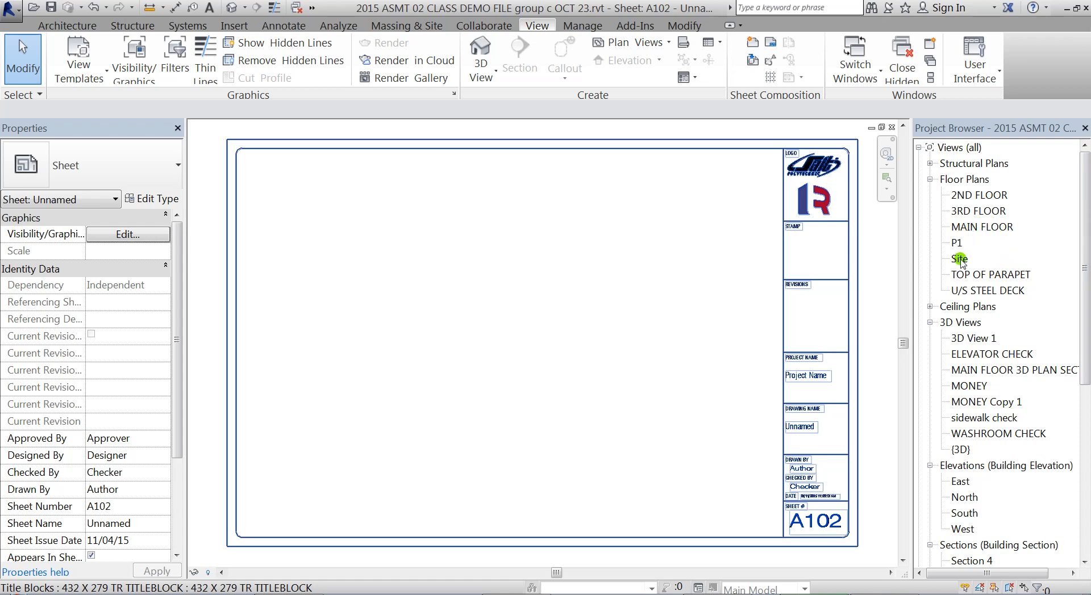
- From the Site plan, place a camera at the lower left aimed at the building's far corner, creating 3D View 2
double_click(959, 259)
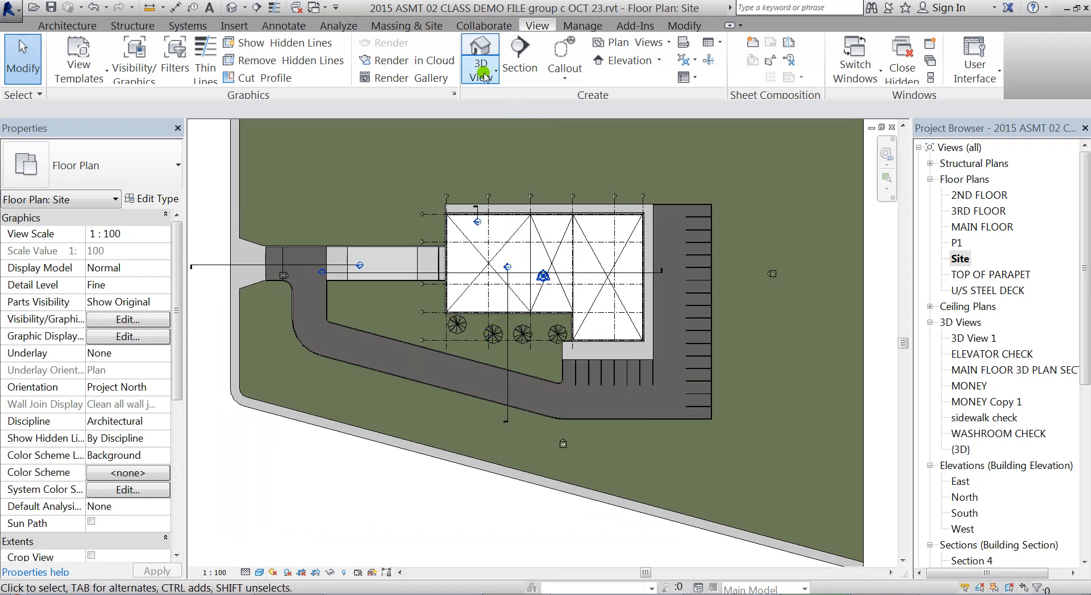
left_click(480, 72)
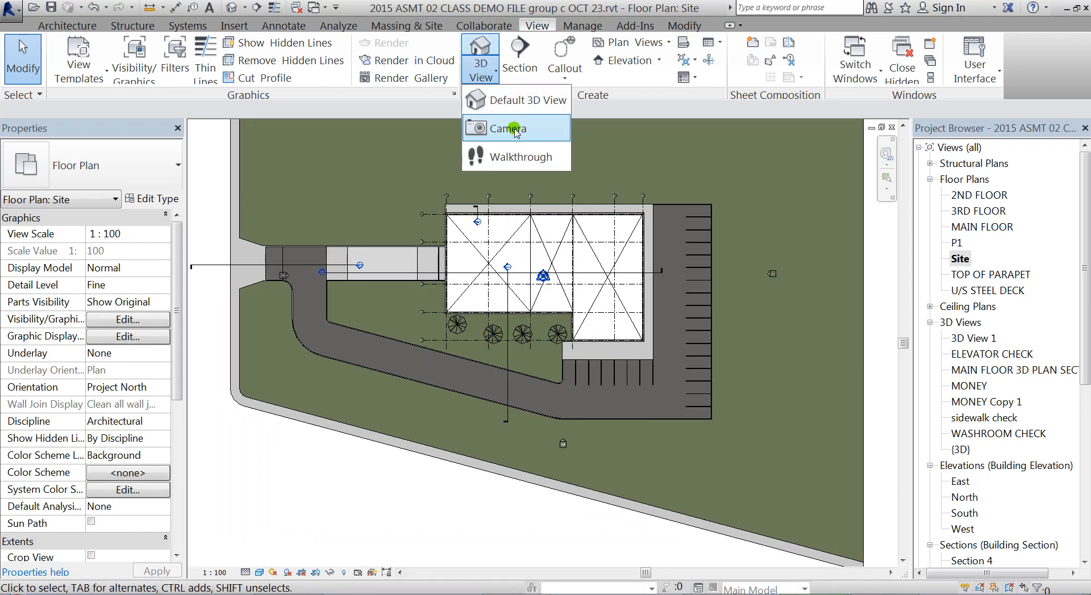
left_click(508, 129)
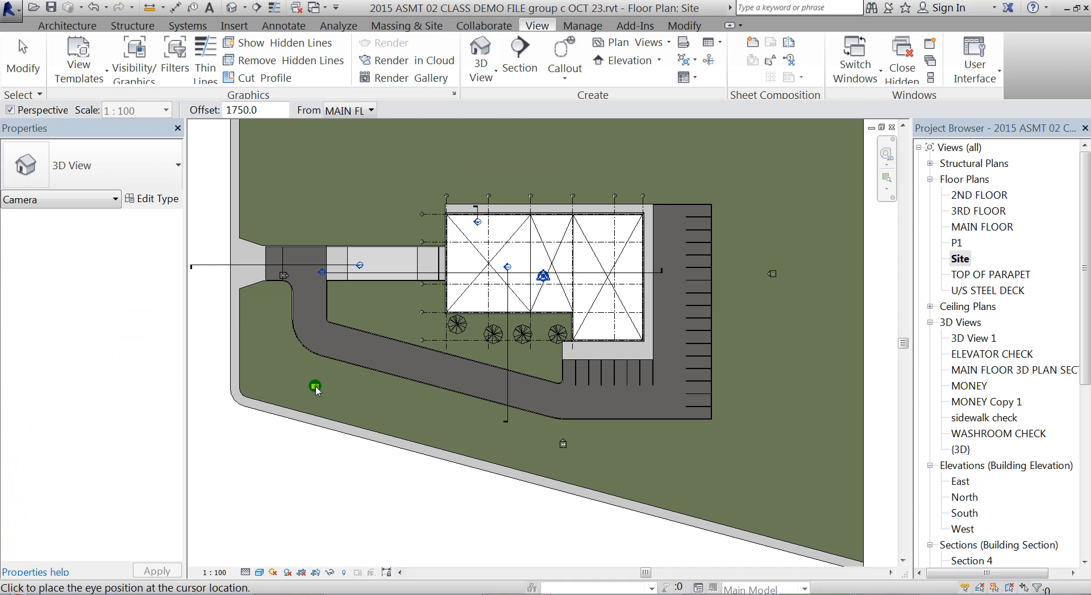
left_click(315, 386)
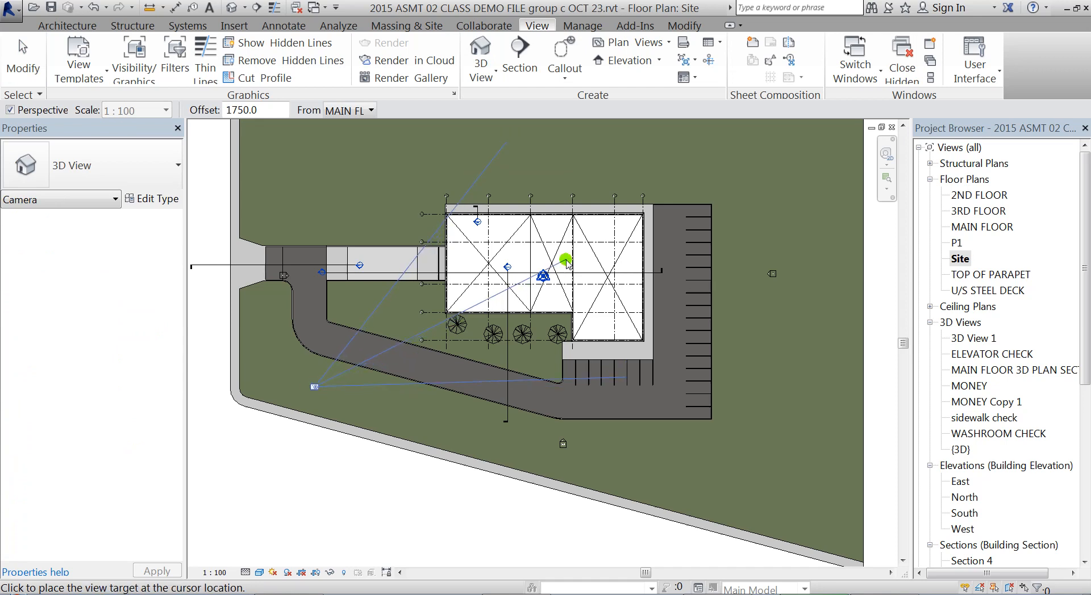
left_click_drag(566, 262, 609, 223)
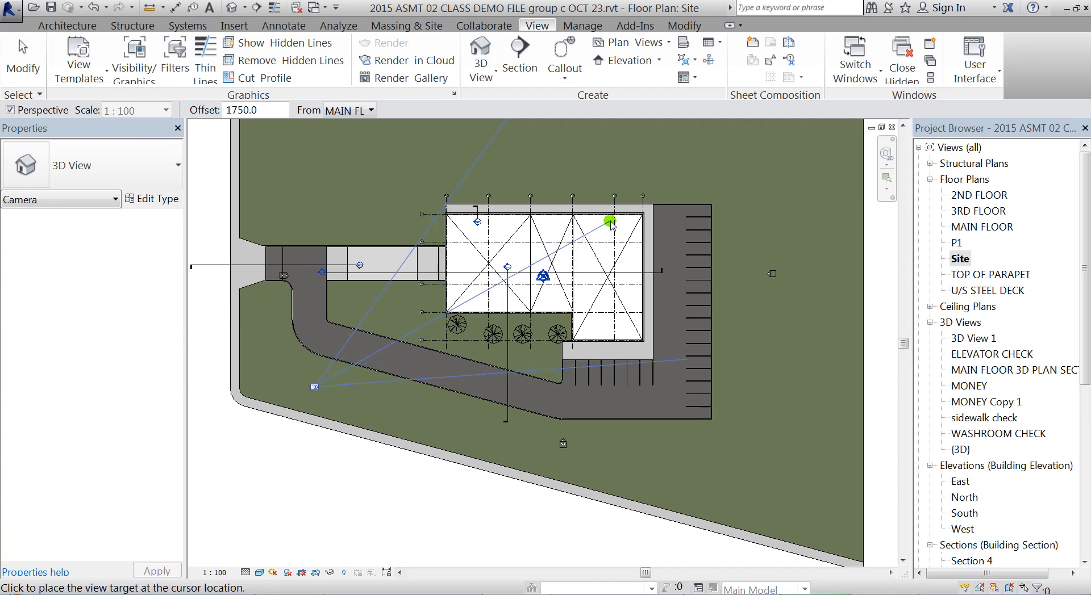
left_click(610, 222)
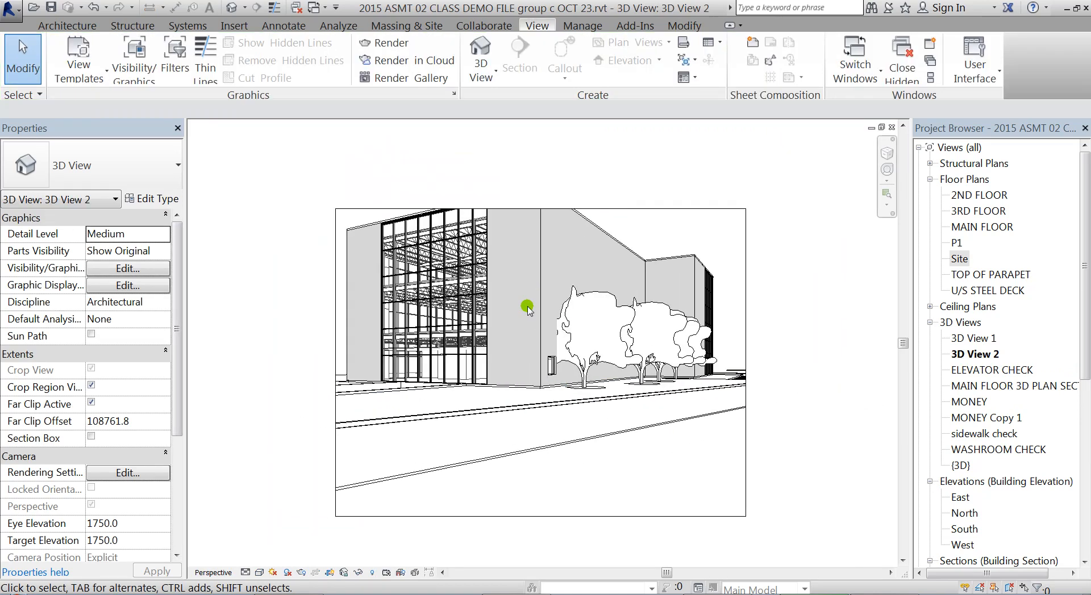
- Adjust 3D View 2's crop to frame the whole building and bring up the Rendering dialog
left_click(526, 309)
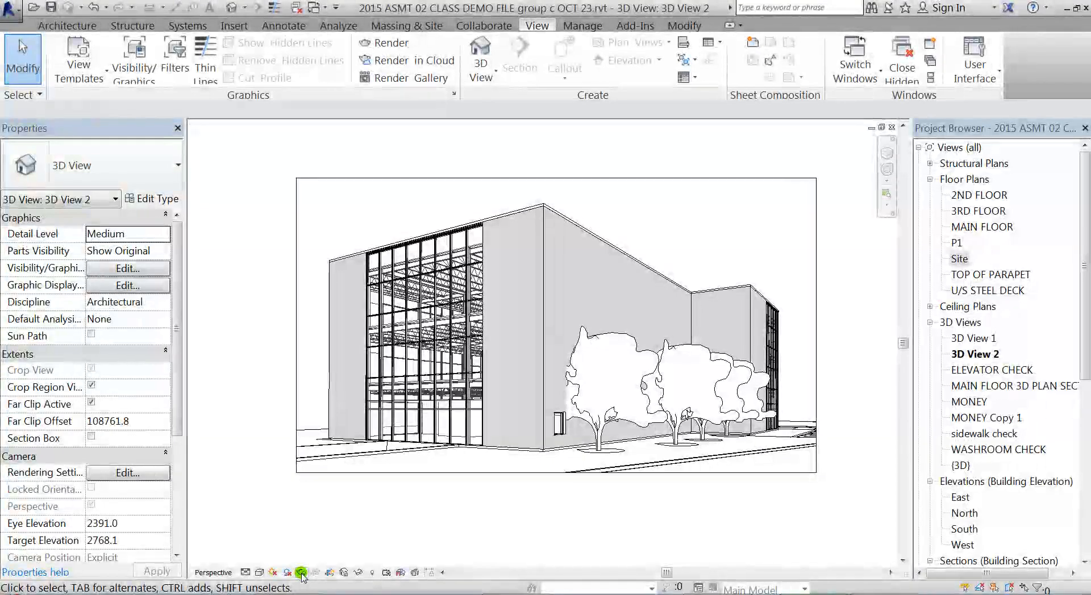
left_click(303, 572)
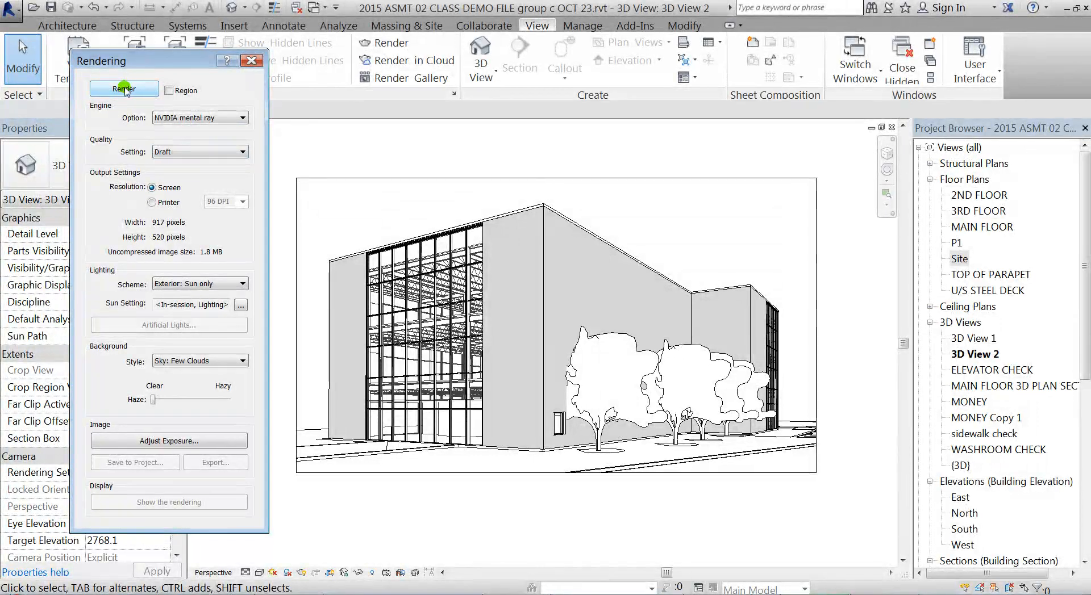
- Render 3D View 2 at Draft quality with the Few Clouds sky until it completes
left_click(124, 89)
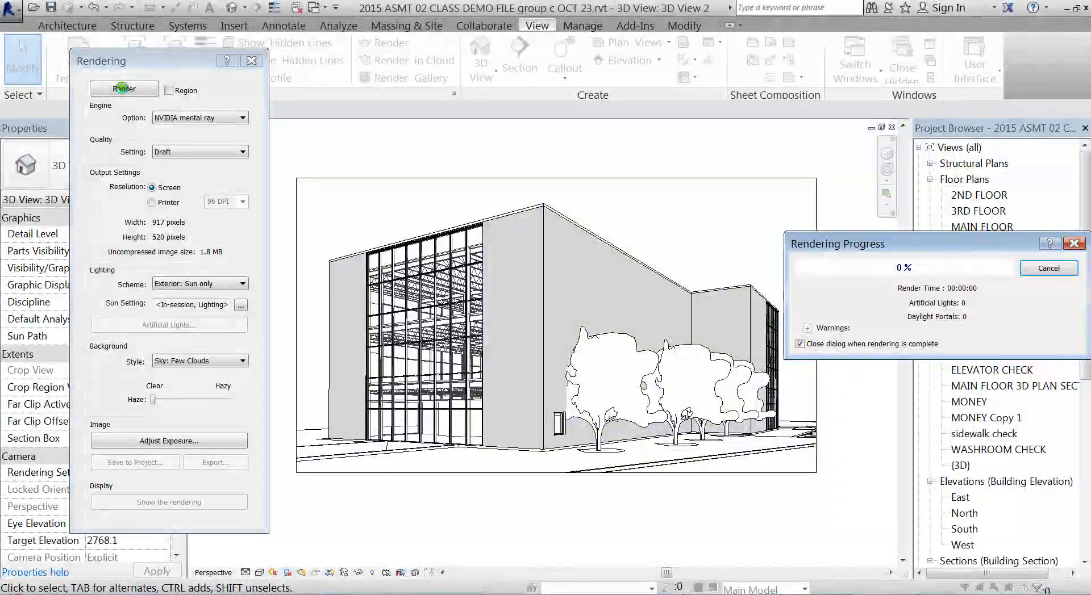
left_click(123, 89)
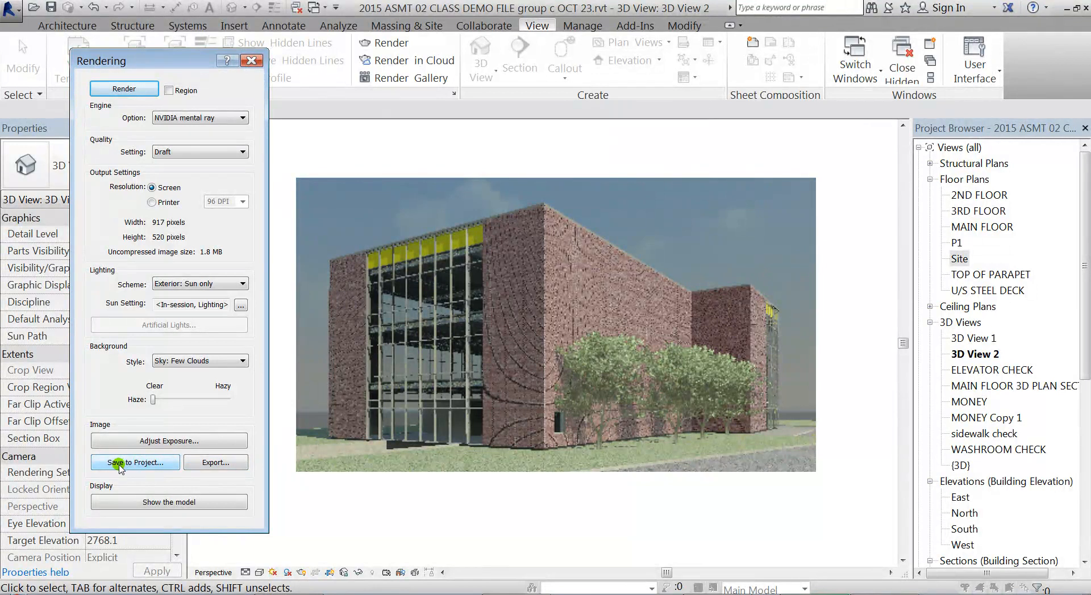
- Save the render to the project as EXTERIOR RENDERING and close the Rendering dialog
left_click(135, 463)
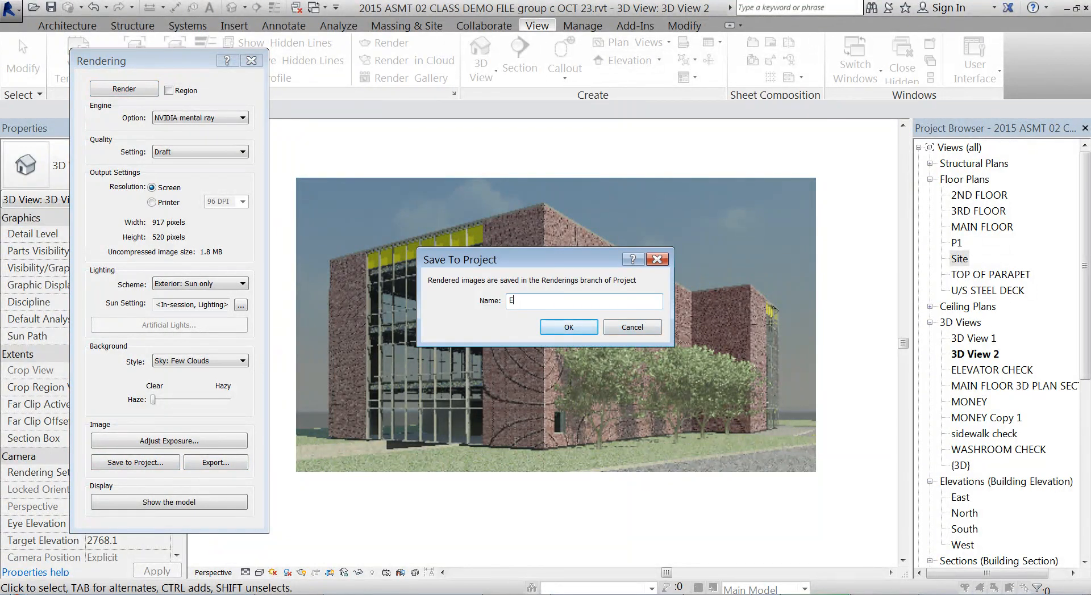
type("XTERIOR RENDERING")
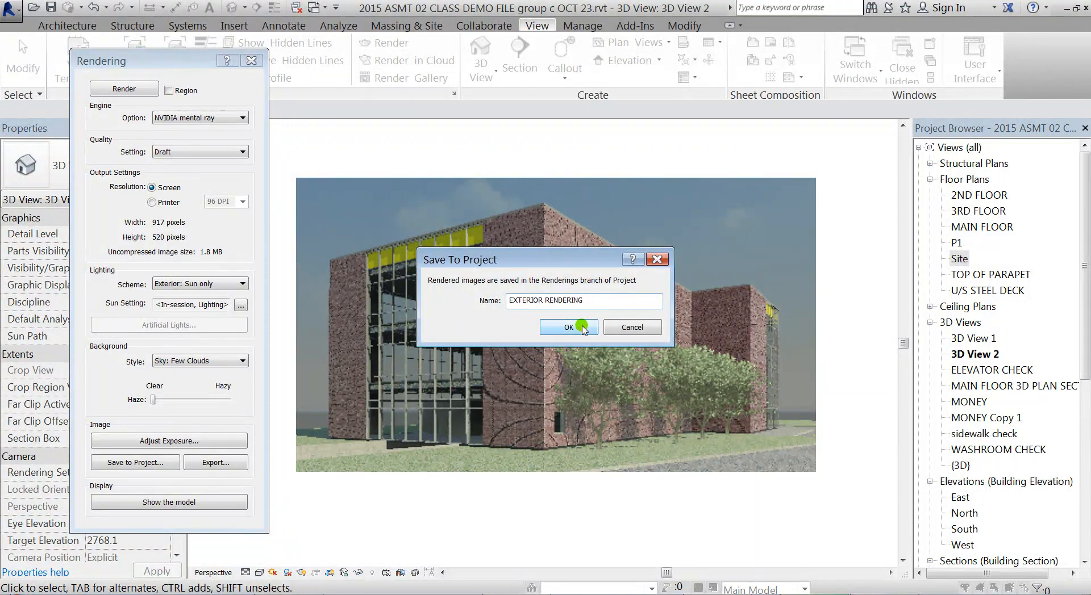
left_click(568, 327)
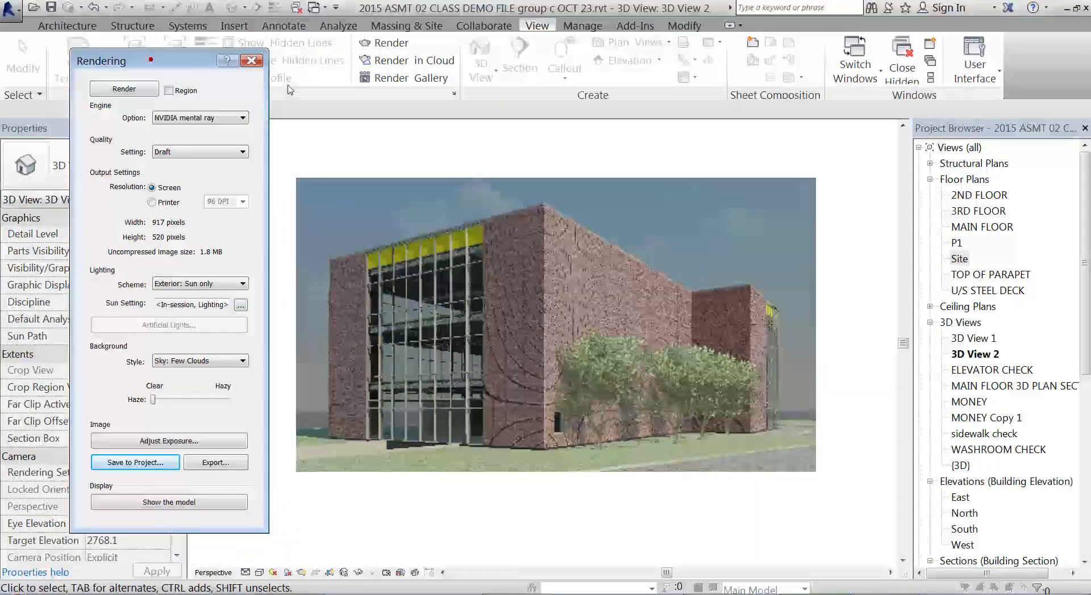
left_click(250, 61)
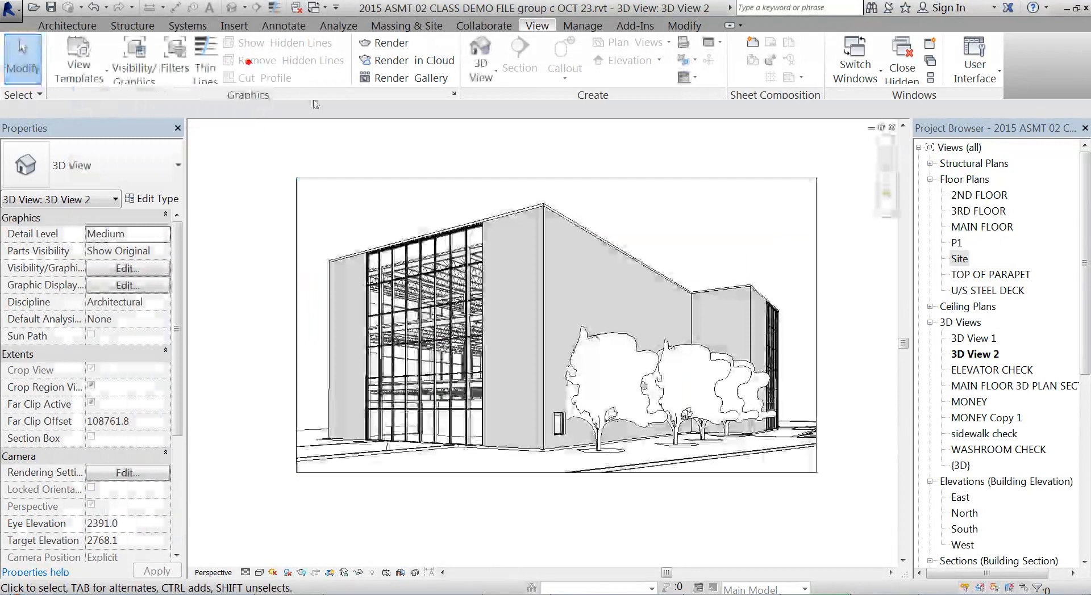
scroll("down", 3)
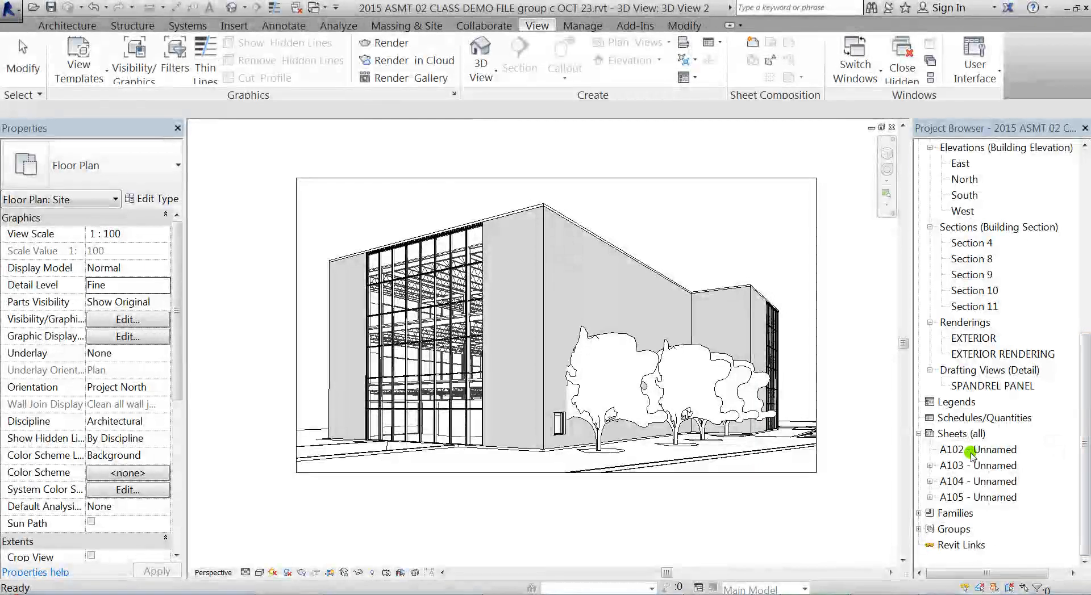
- On sheet A102, drag EXTERIOR RENDERING from the Project Browser into the upper-left area and select its viewport
double_click(979, 449)
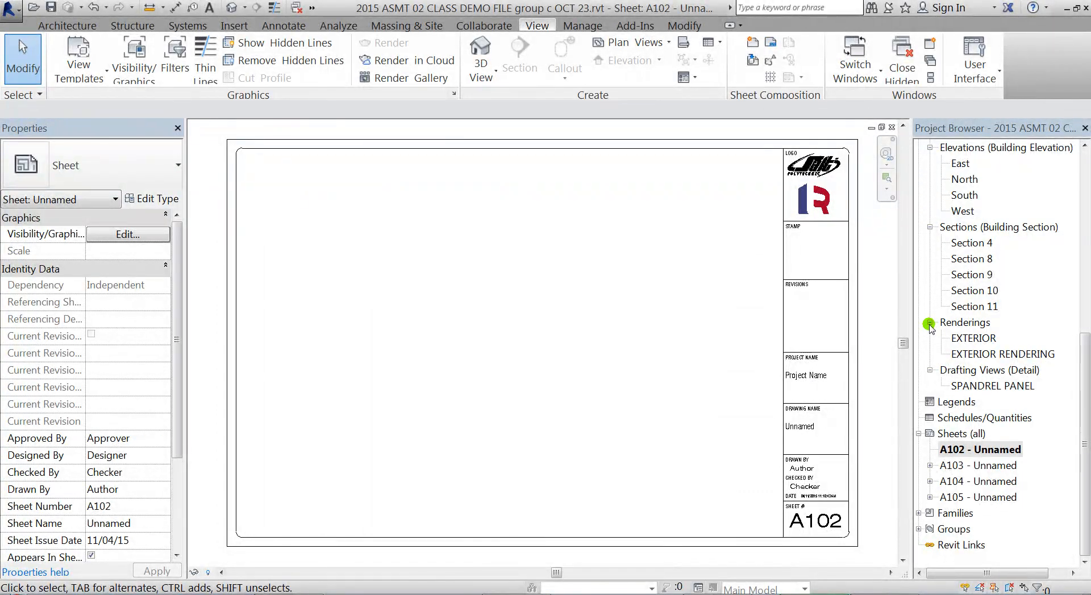
left_click(1002, 355)
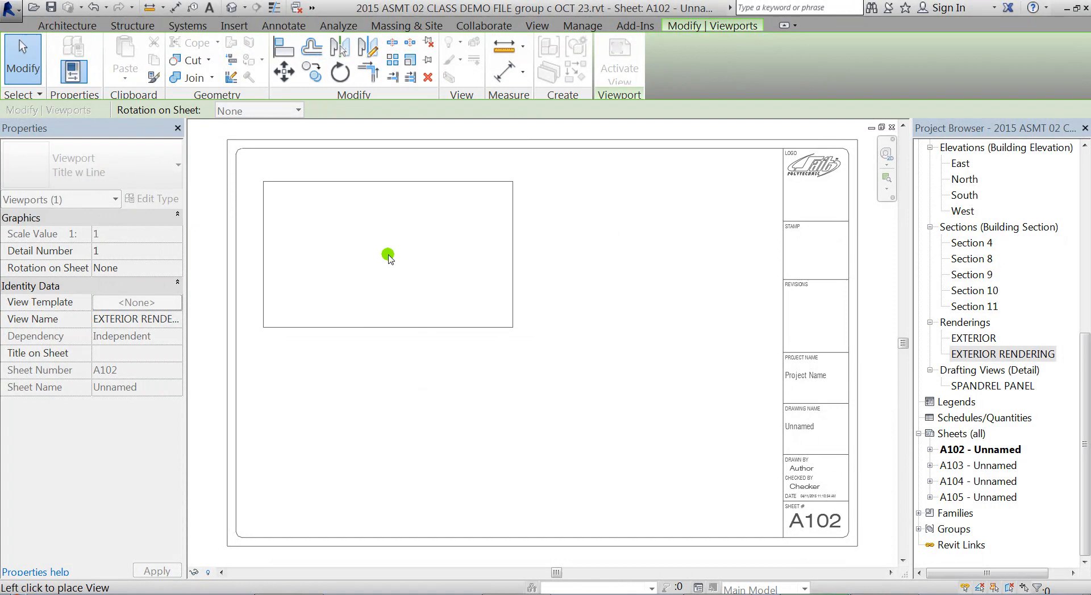
left_click(388, 256)
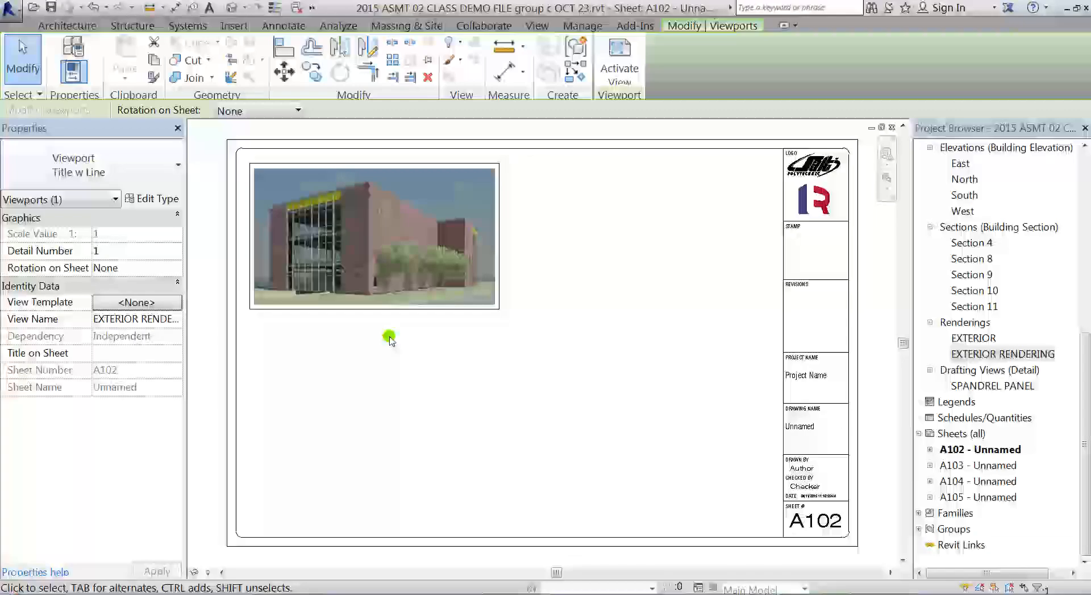
left_click(390, 341)
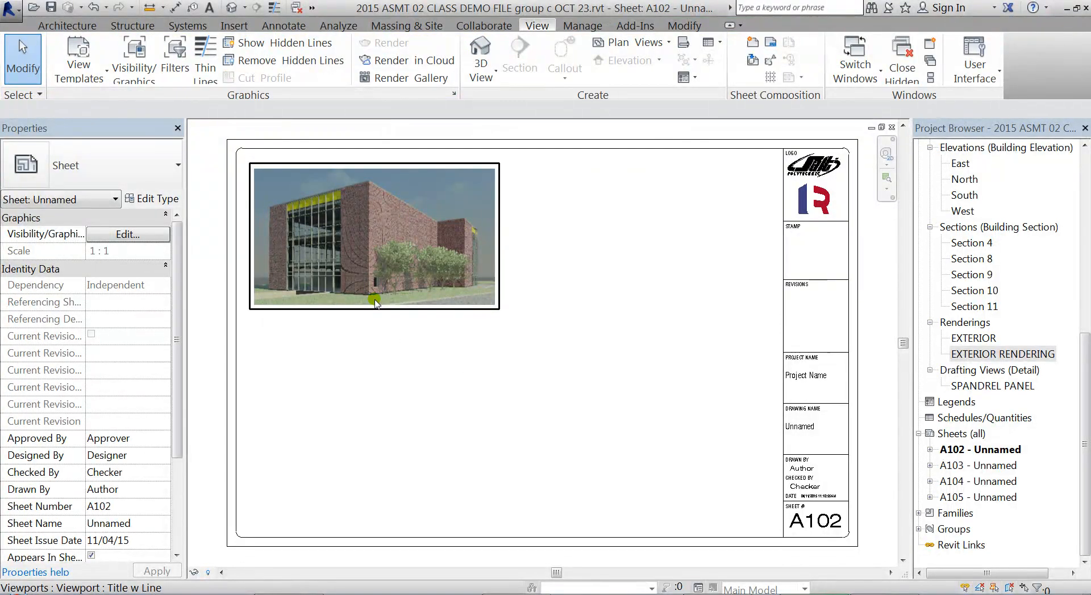
left_click(376, 299)
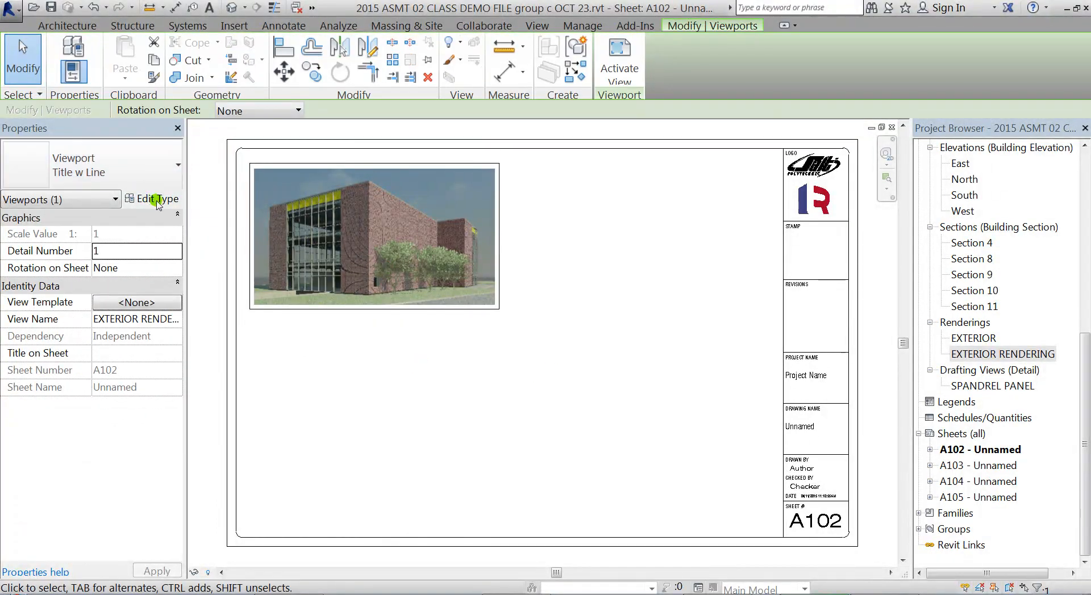
- In the viewport's type properties set Show Title to No so the rendering shows no title or border
left_click(157, 200)
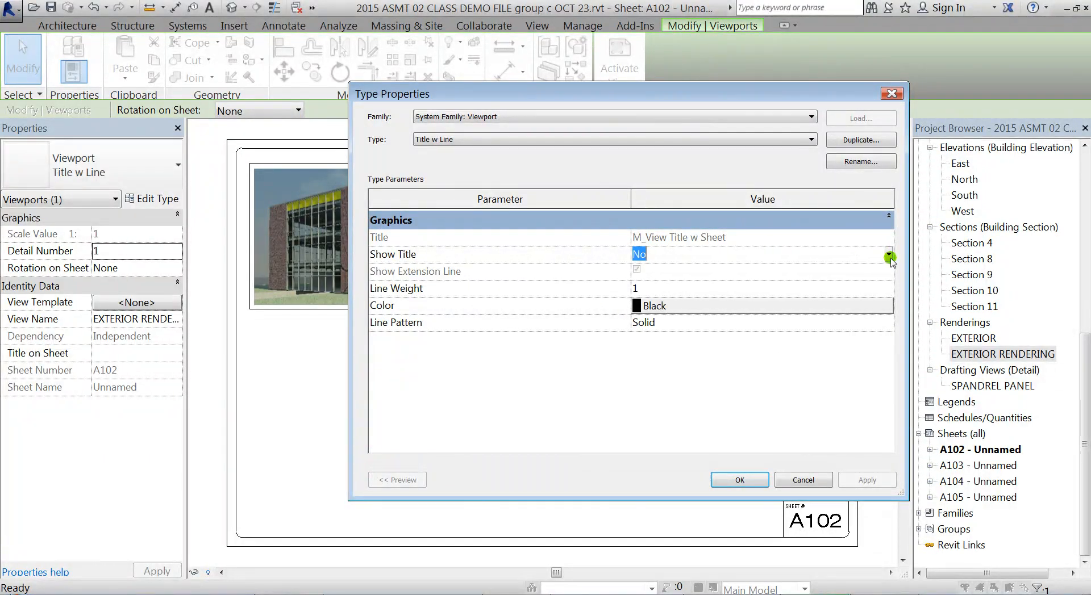
left_click(889, 253)
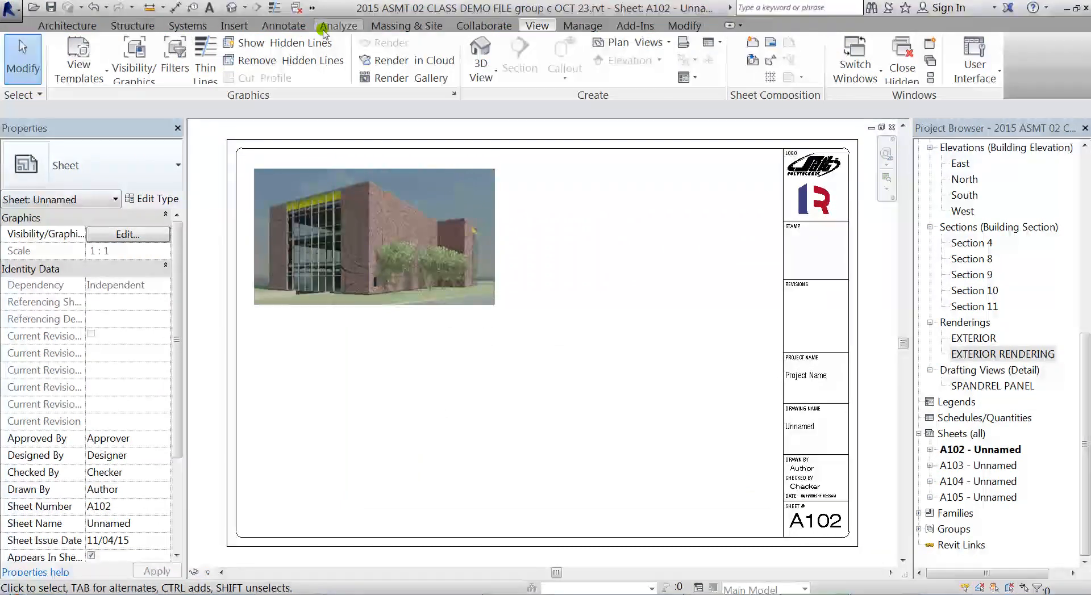
- Add the text caption EXTERIOR SOUTHWEST VIEW beneath the rendering
left_click(209, 8)
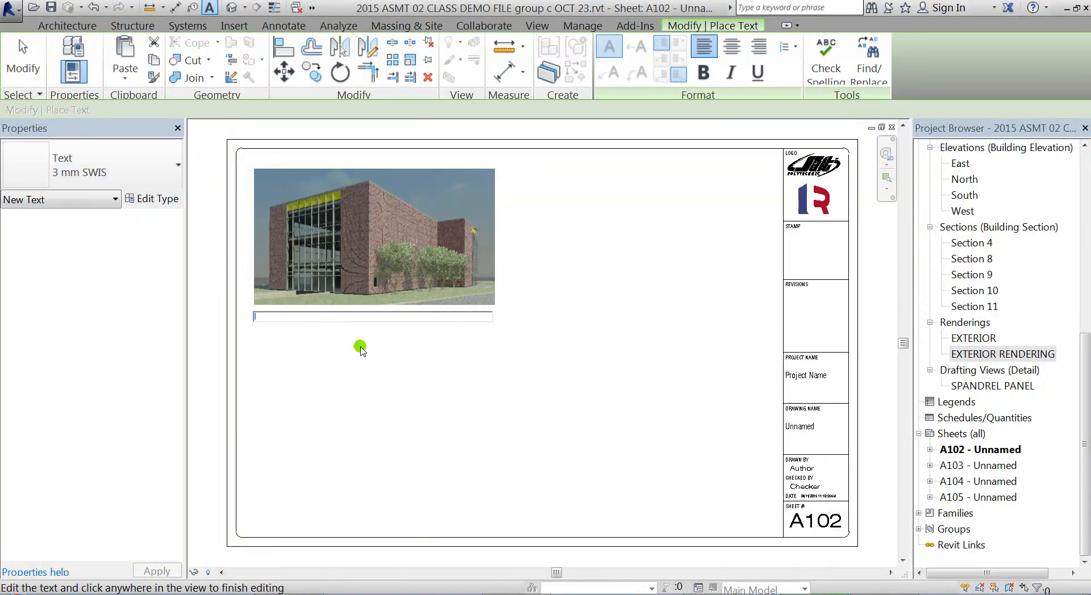
type("EXTERIOR")
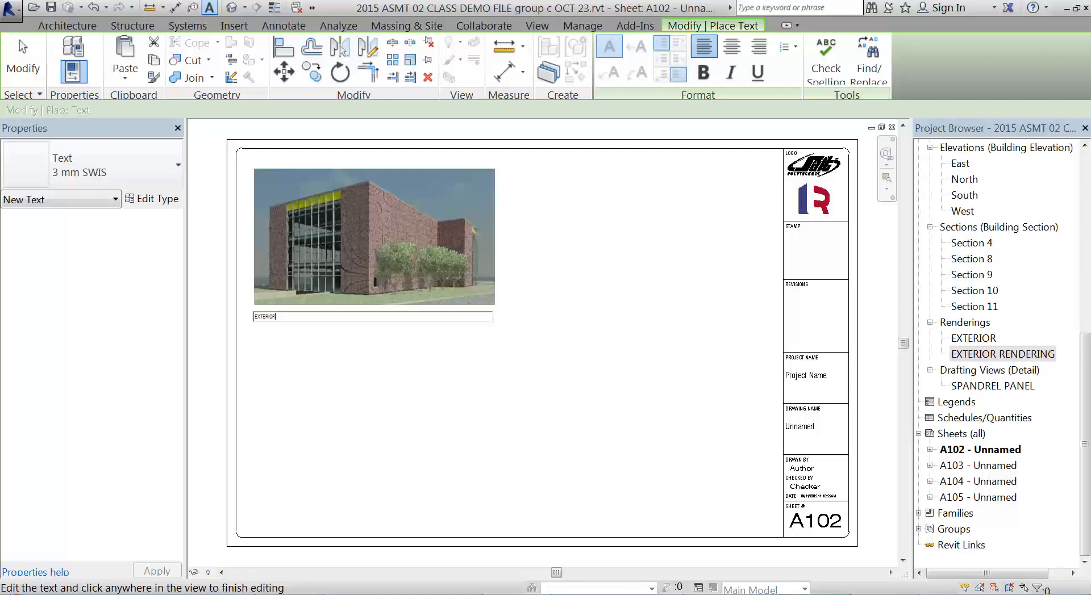
type("SOUTHWEST VIEW")
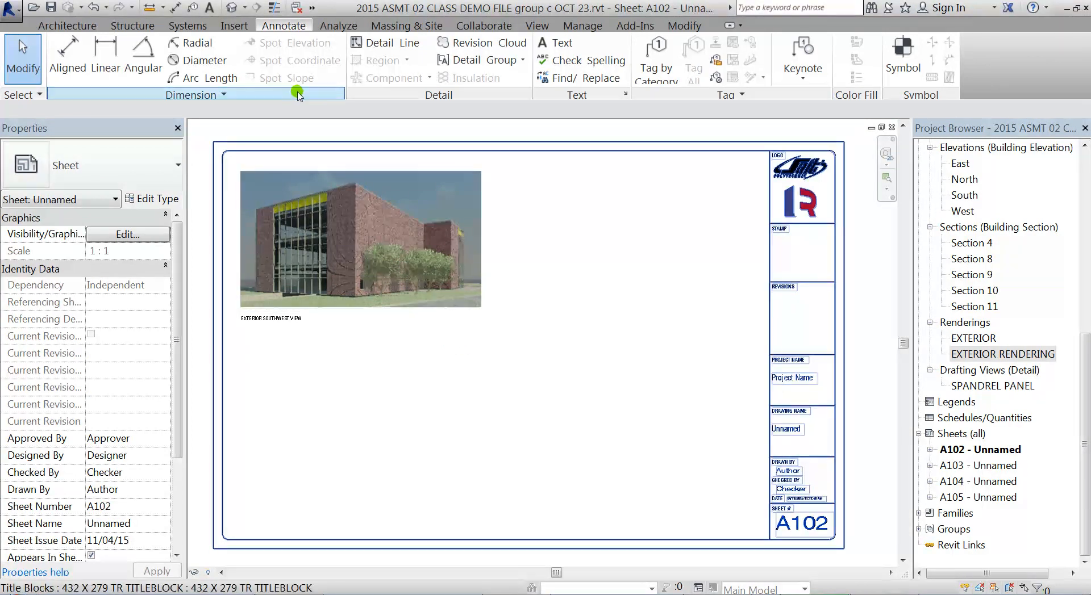
- Insert the glass office building image file and place it beside the rendering
left_click(235, 25)
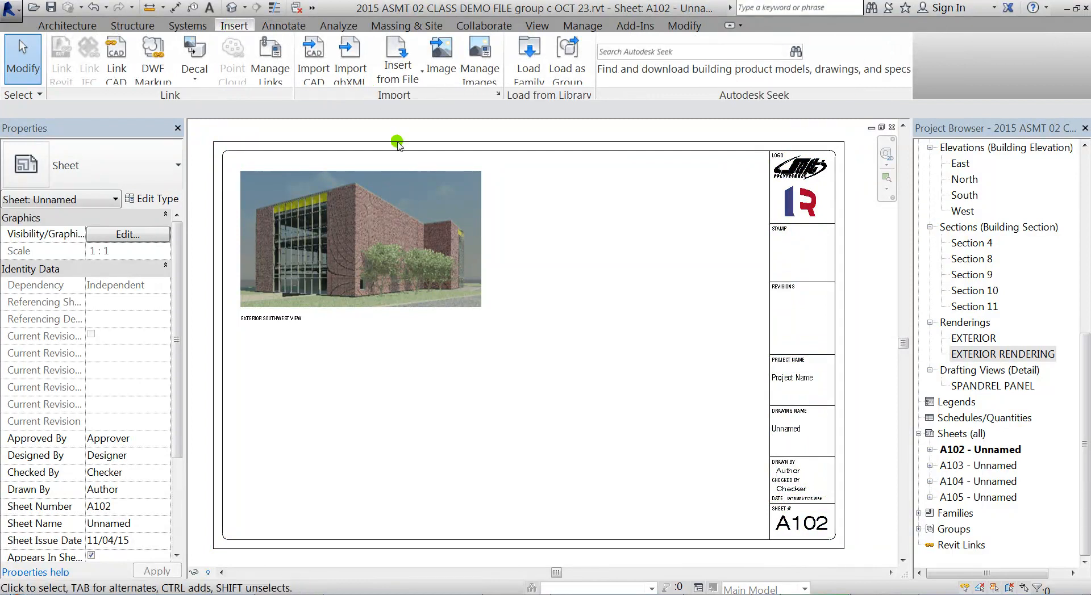
mouse_move(441, 57)
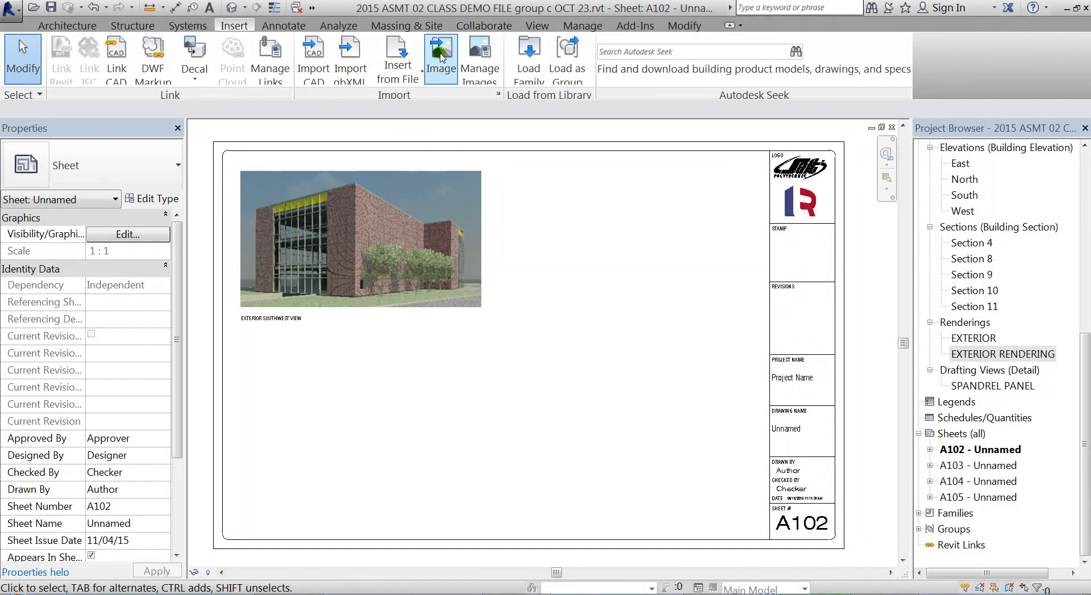
left_click(441, 57)
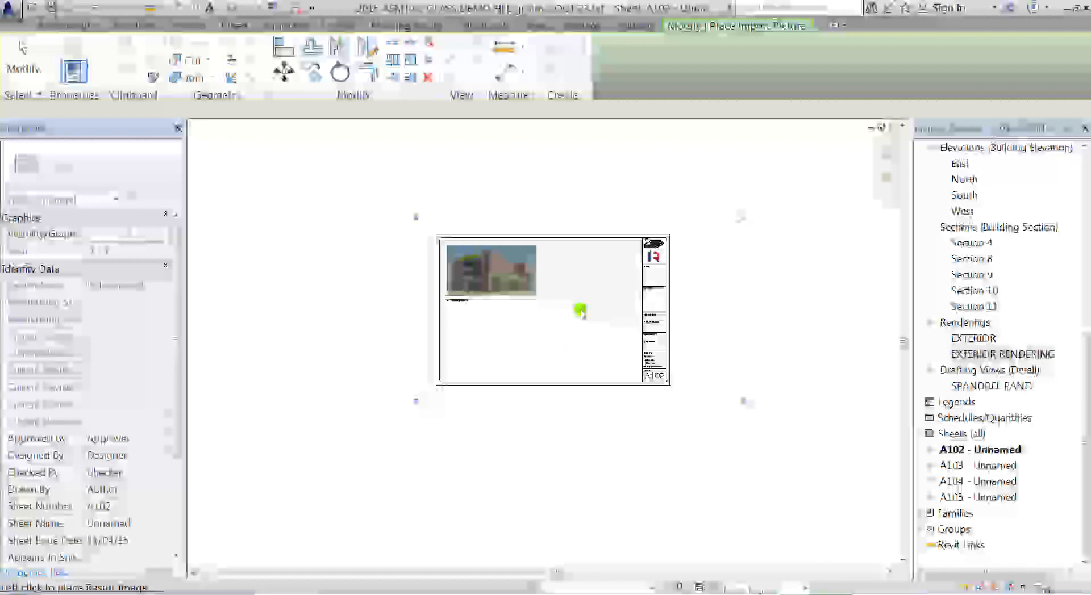
left_click(581, 311)
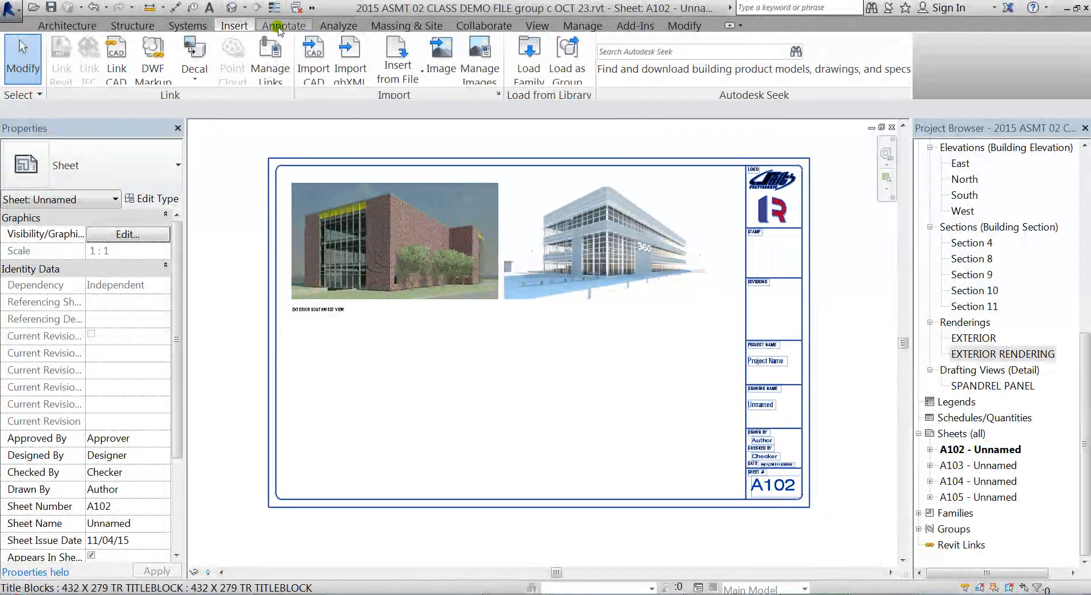
- Add an EXTERIOR text caption beneath the glass-building picture, matching the rendering's caption
left_click(284, 25)
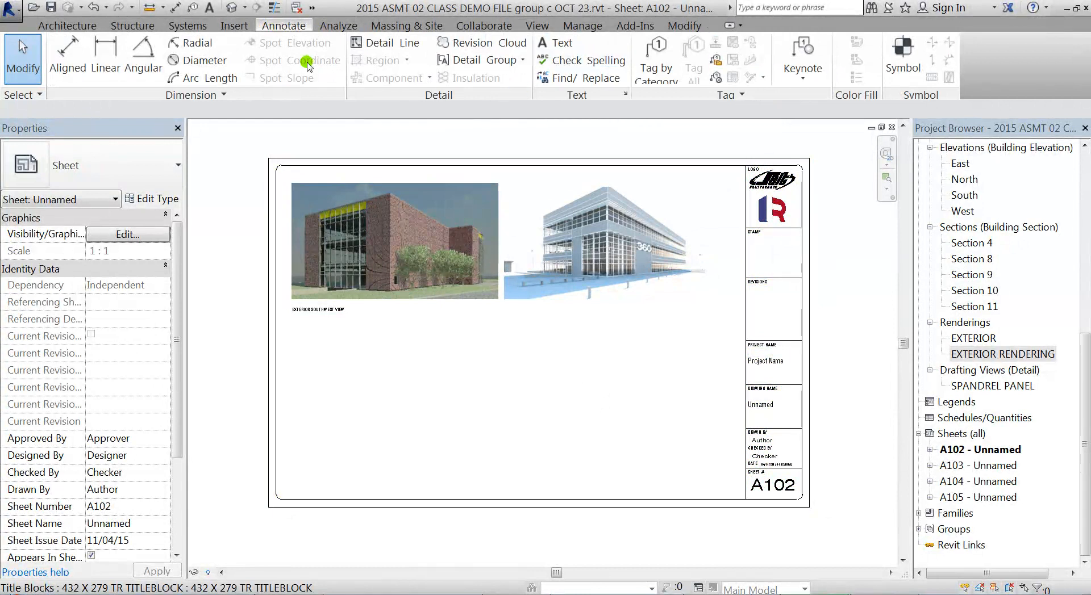
left_click(557, 42)
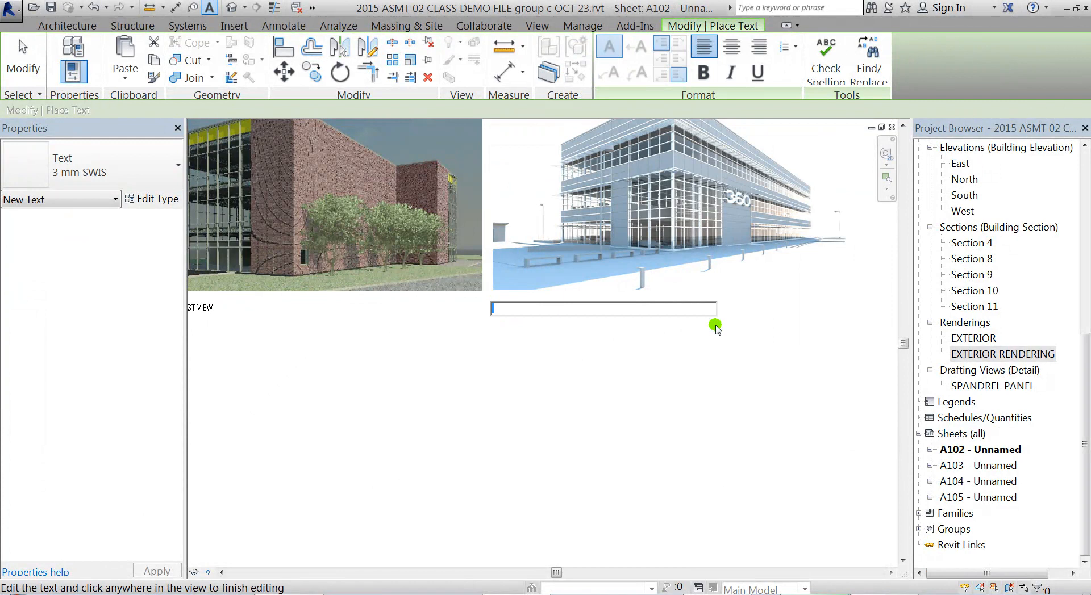
type("EXTERIOR VIEW 2")
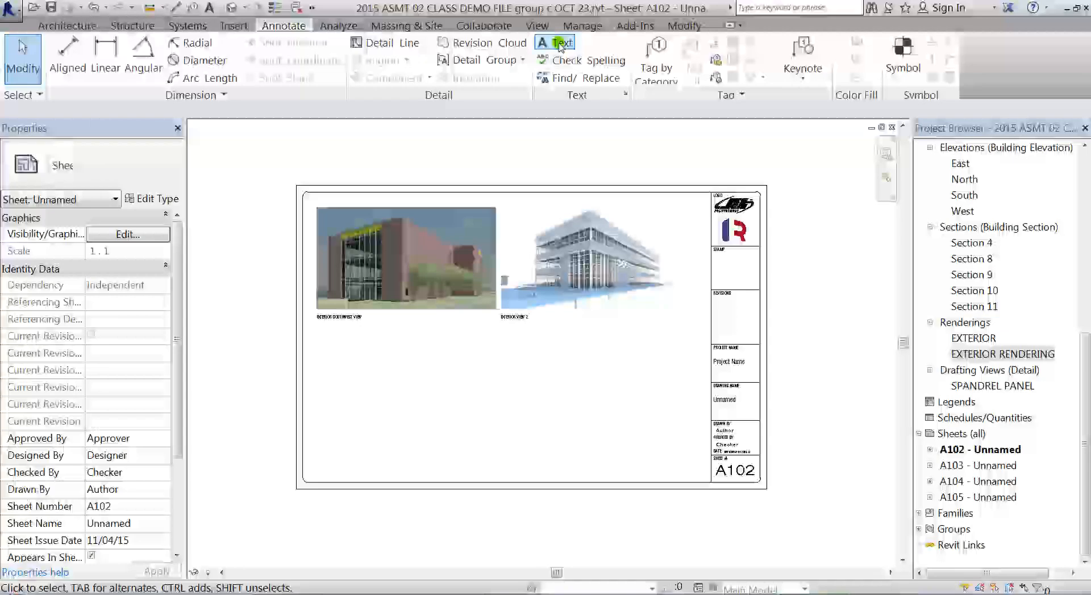
- Start a new empty text note on the sheet below the rendering's caption using Annotate Text
left_click(553, 43)
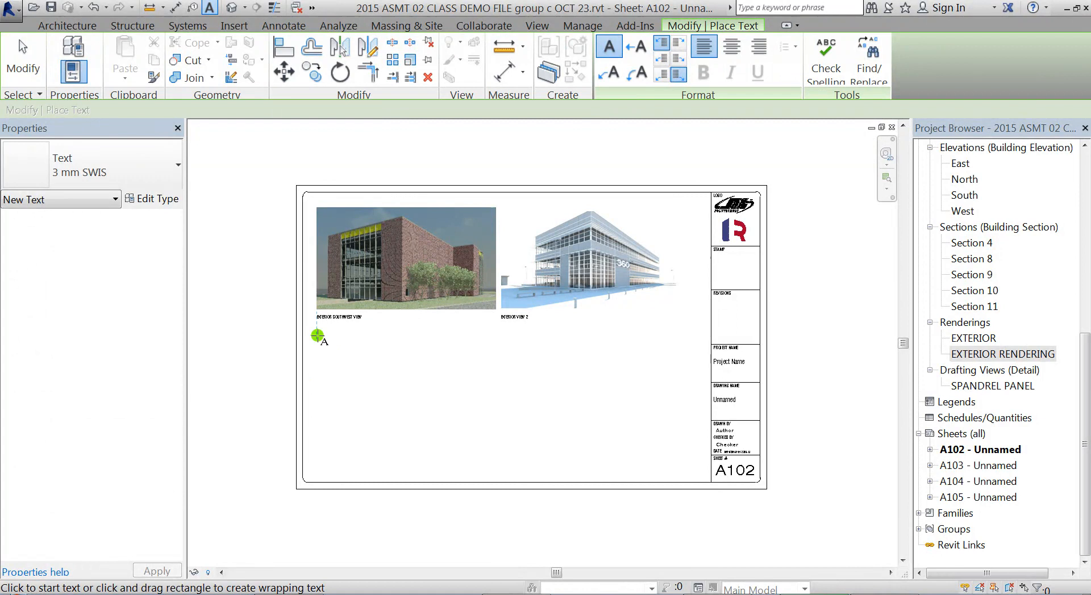
left_click(319, 337)
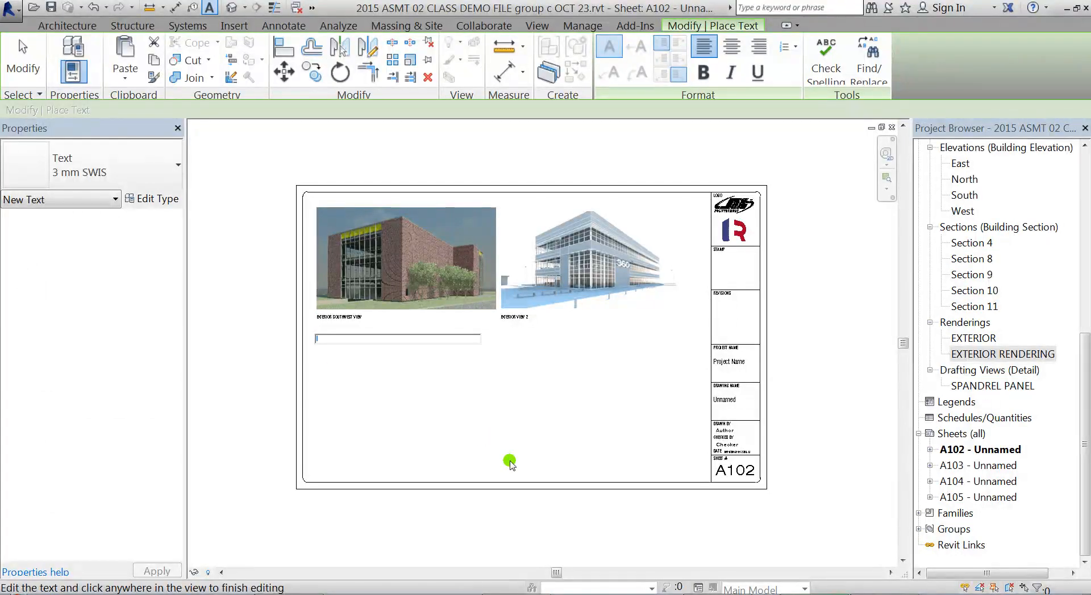